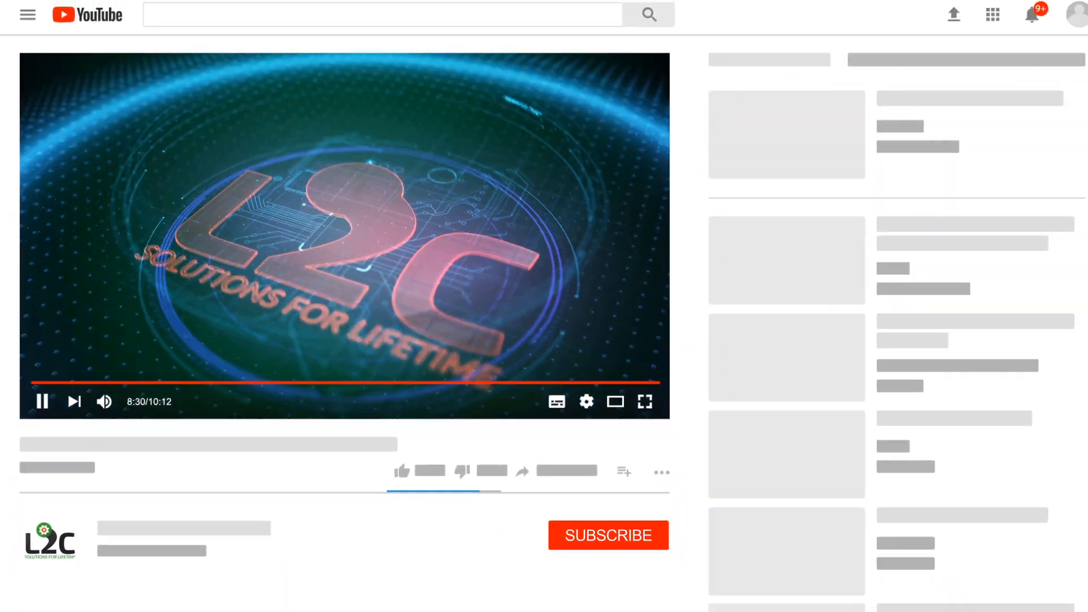
Show the Downloads Programs folder containing the Net Speed Monitor.zip archive.
left_click(607, 536)
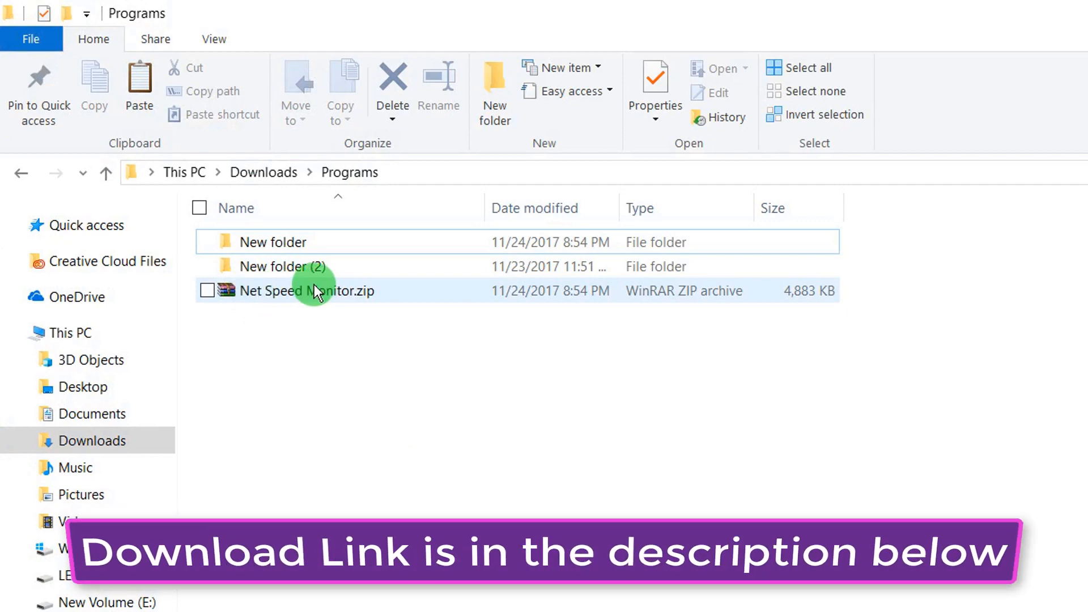
Open the Net Speed Monitor archive's 64 bit folder and select the x64 setup .msi.
right_click(308, 291)
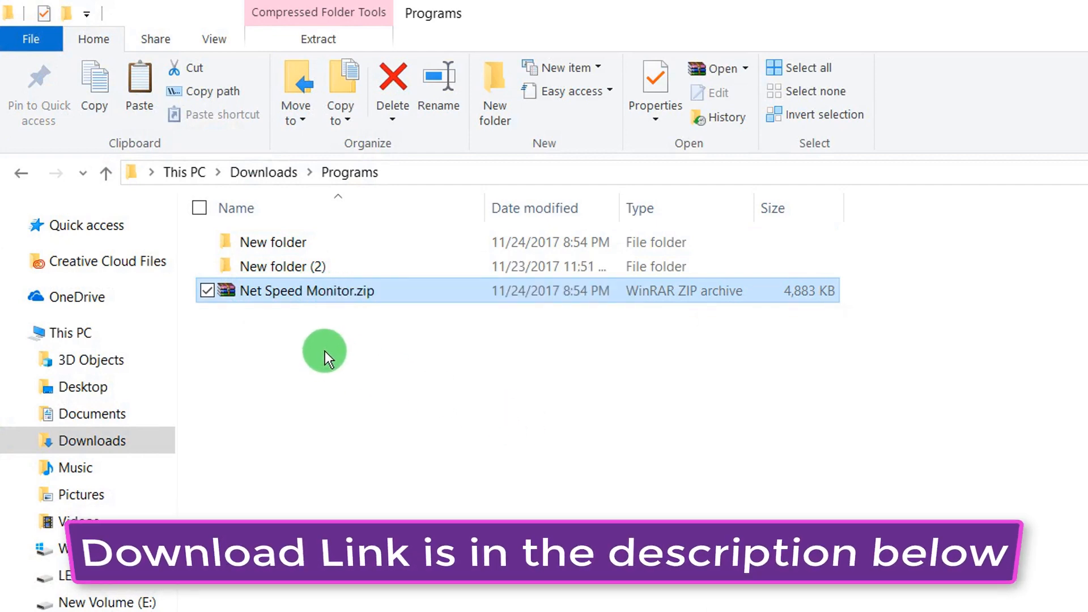
double_click(307, 290)
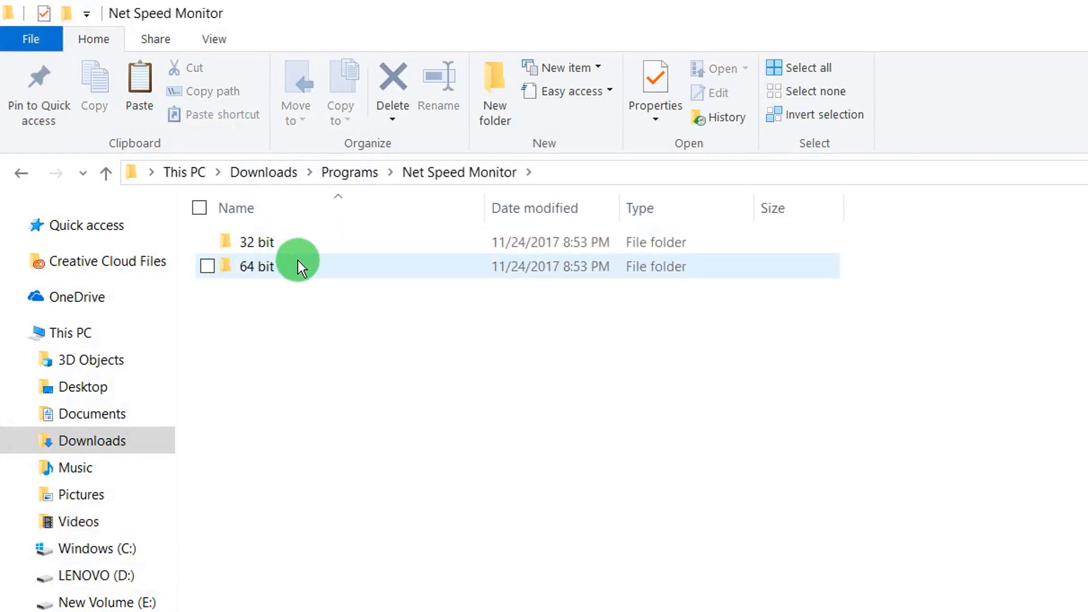
mouse_move(255, 278)
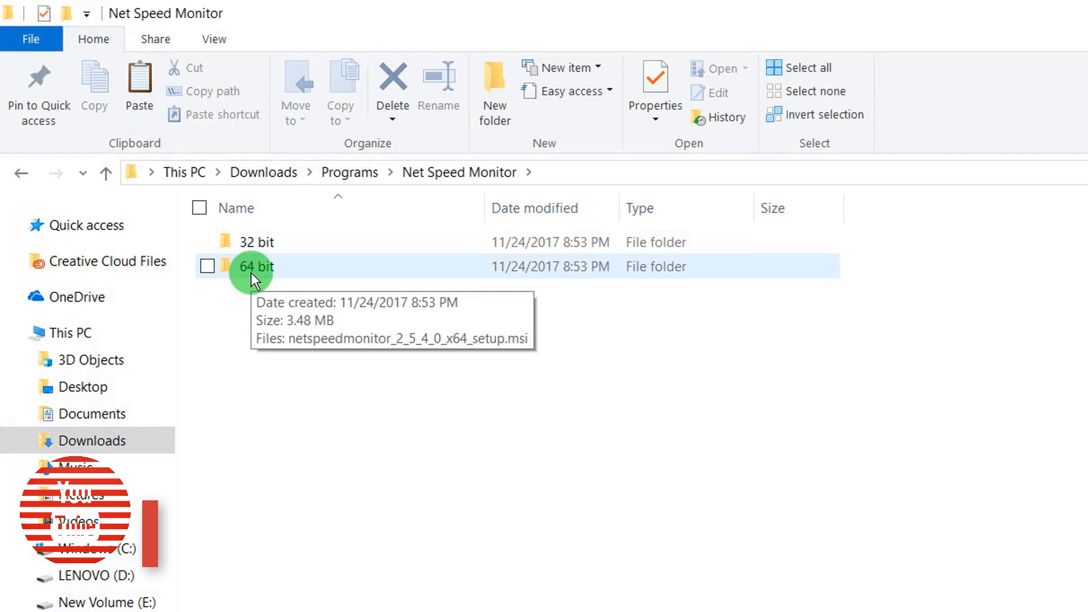
double_click(255, 266)
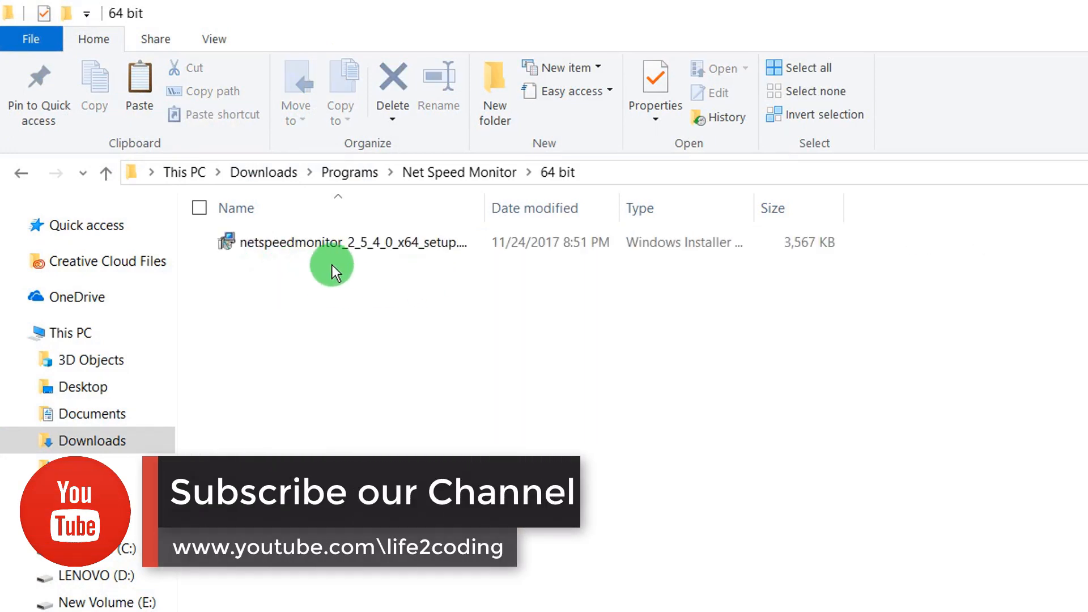
mouse_move(381, 270)
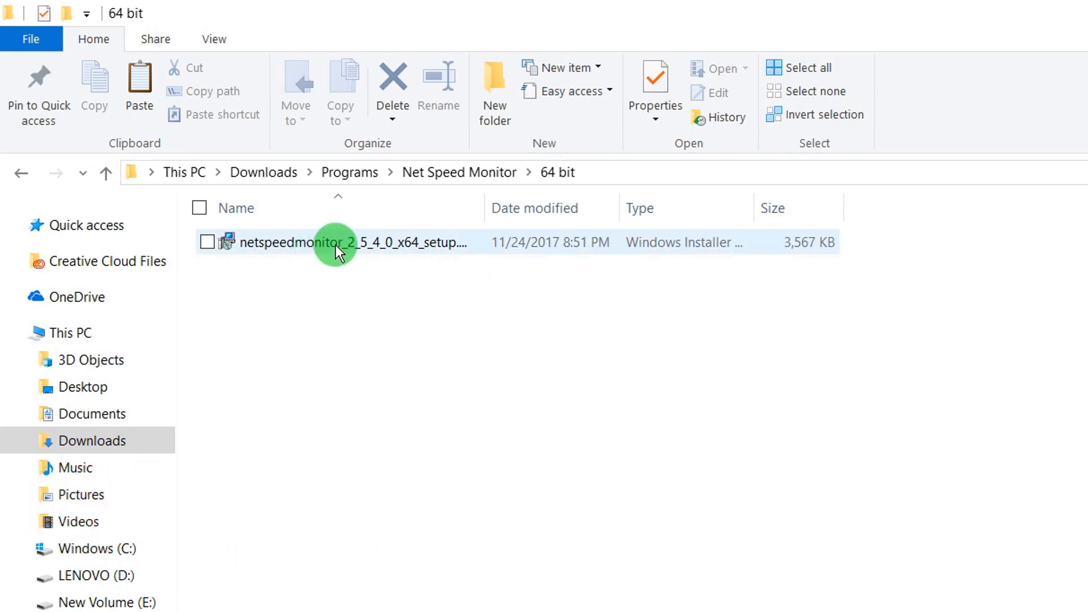
left_click(347, 242)
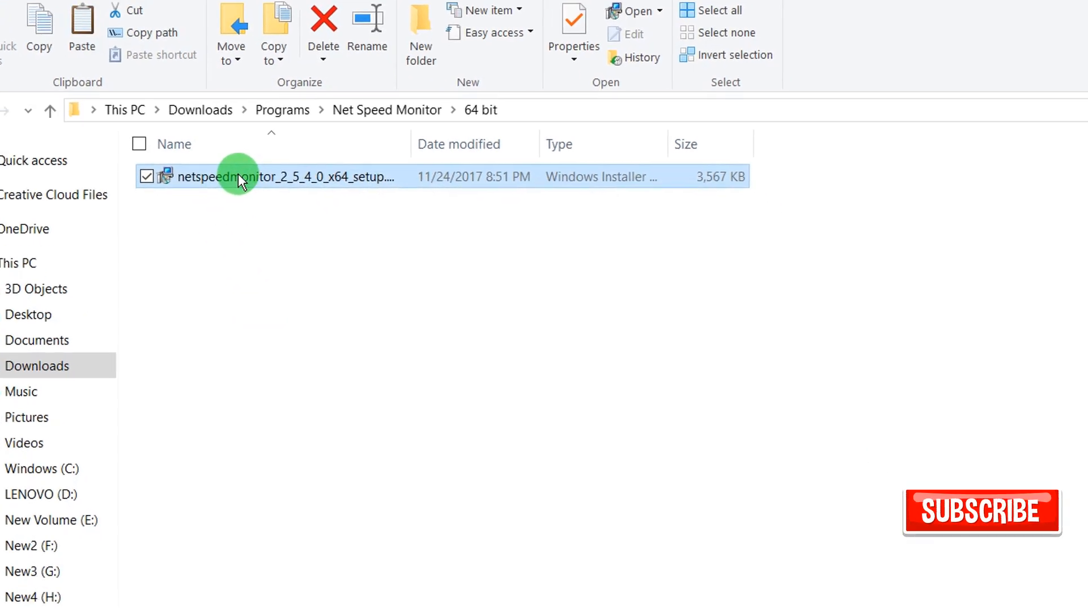
Launch the x64 setup and dismiss the 'Operating System not supported' warning.
double_click(239, 177)
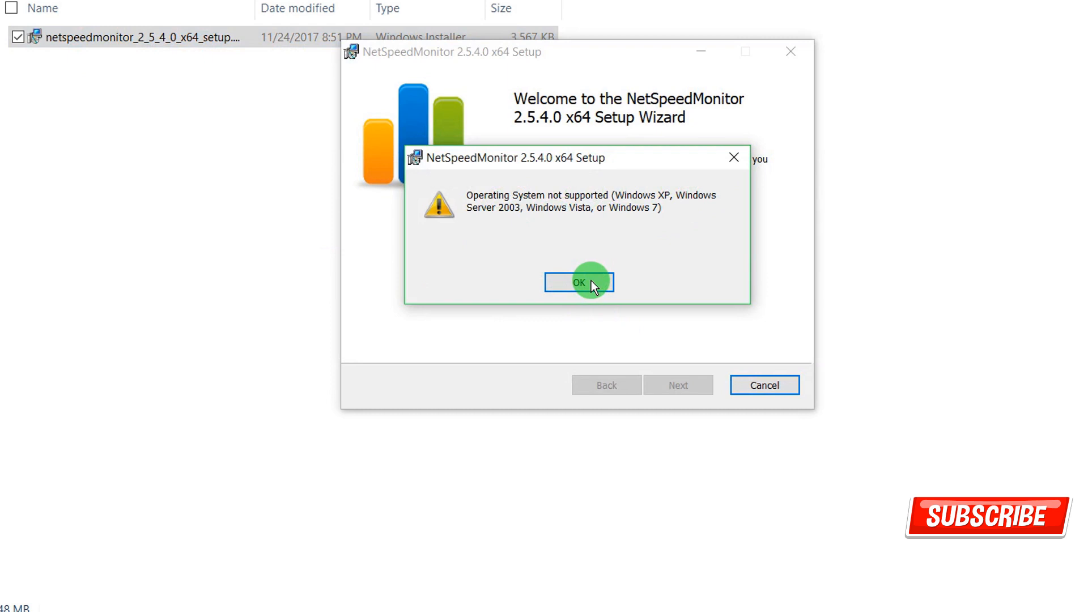
left_click(579, 282)
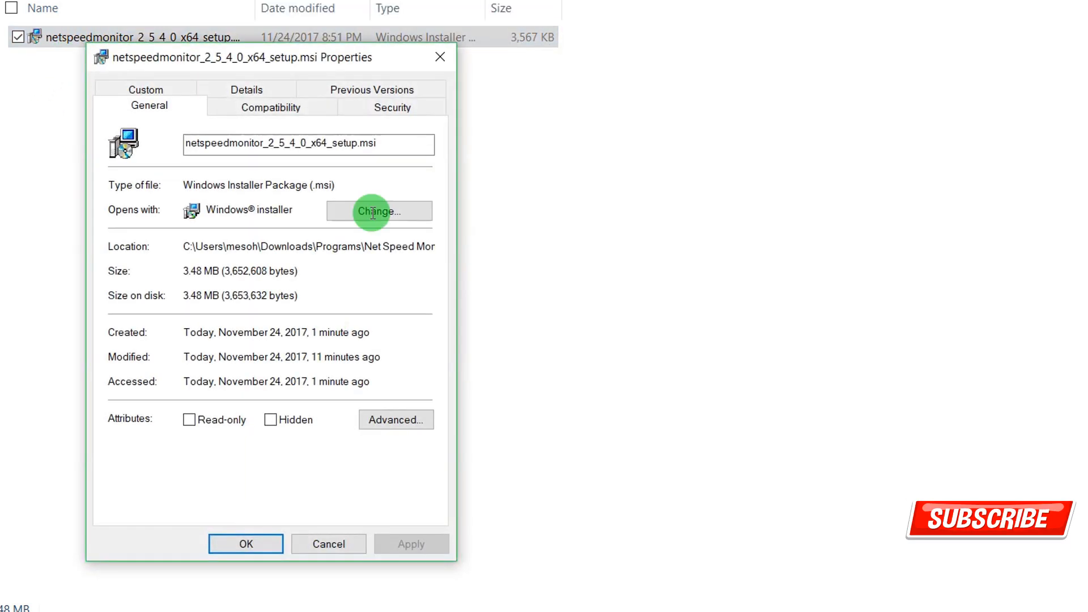
Enable 'Run this program in compatibility mode' in the installer's Compatibility settings.
left_click(272, 106)
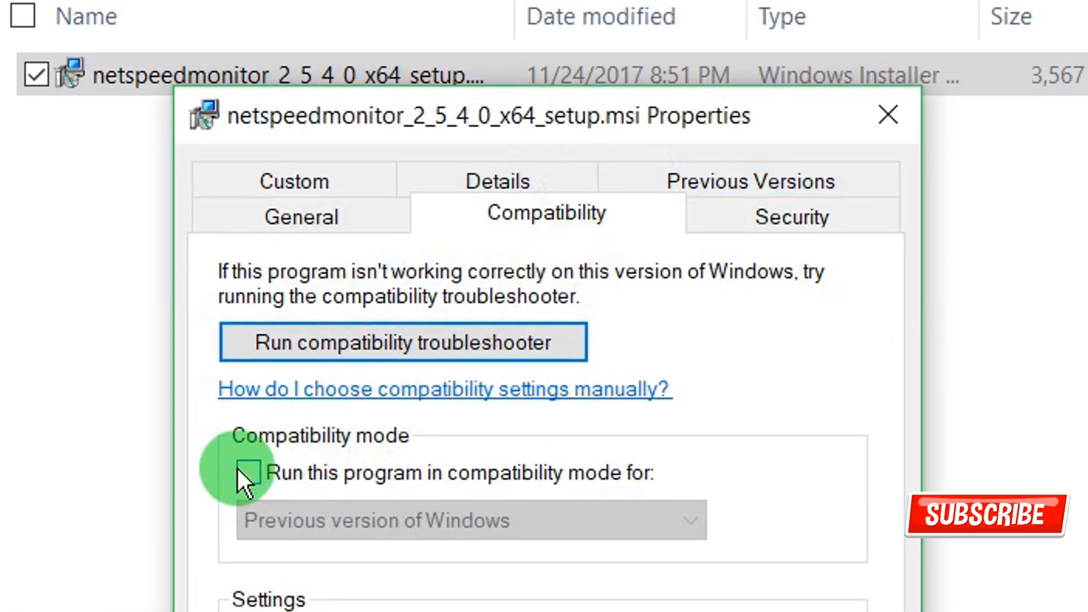
left_click(248, 473)
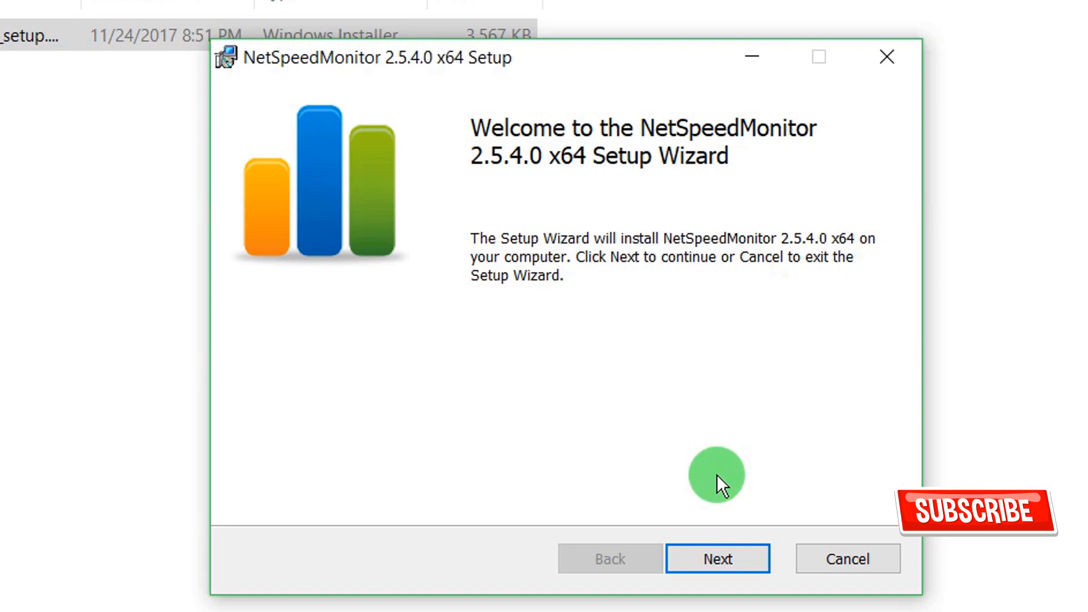
Install NetSpeedMonitor 2.5.4.0 x64 with the default features, accepting the license, and finish the wizard.
left_click(692, 564)
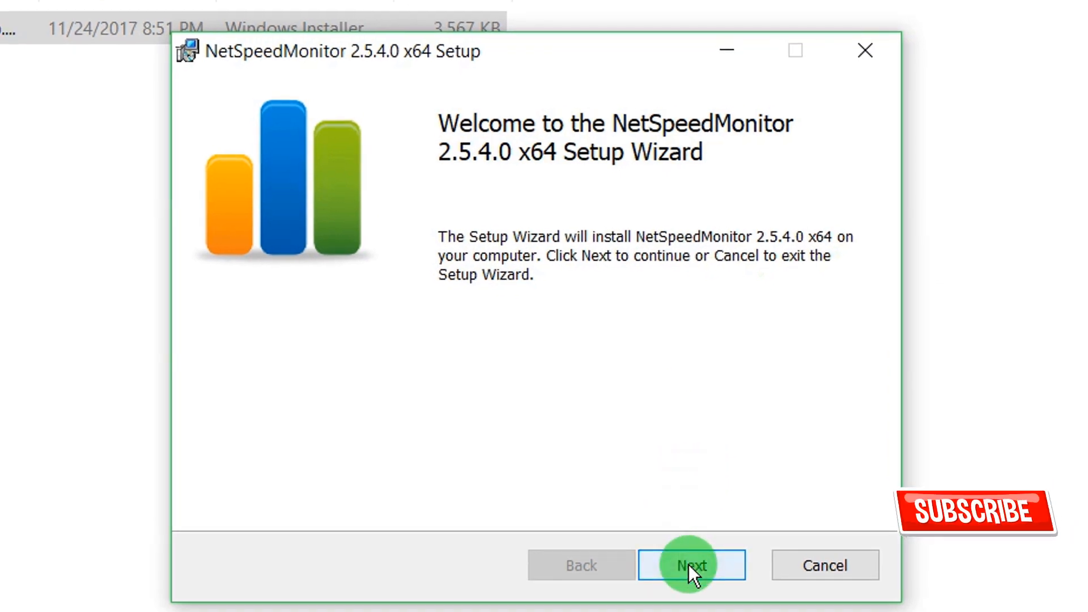
left_click(692, 565)
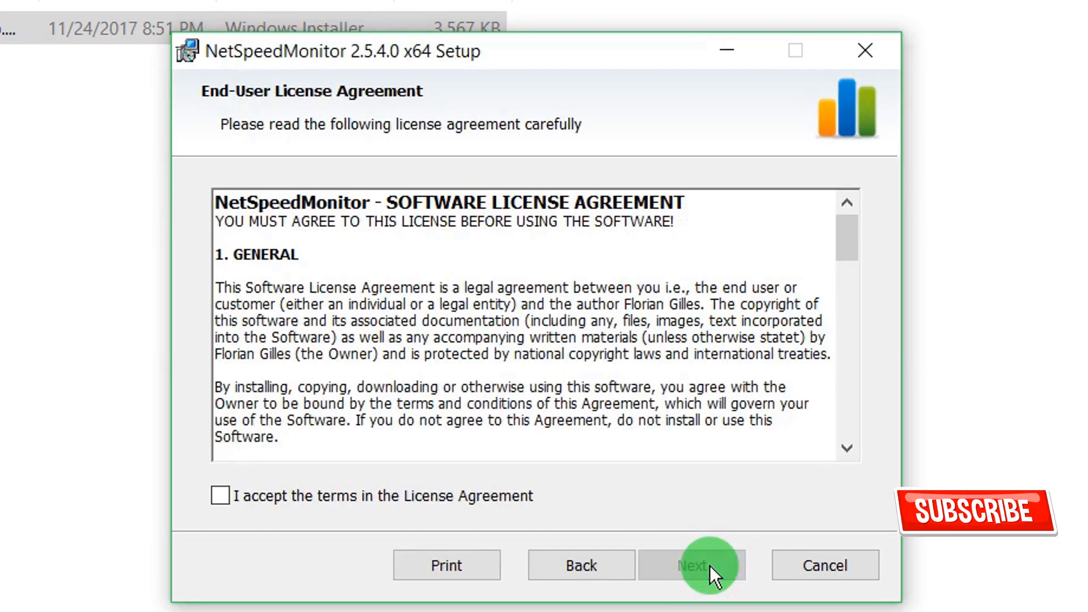
left_click(708, 565)
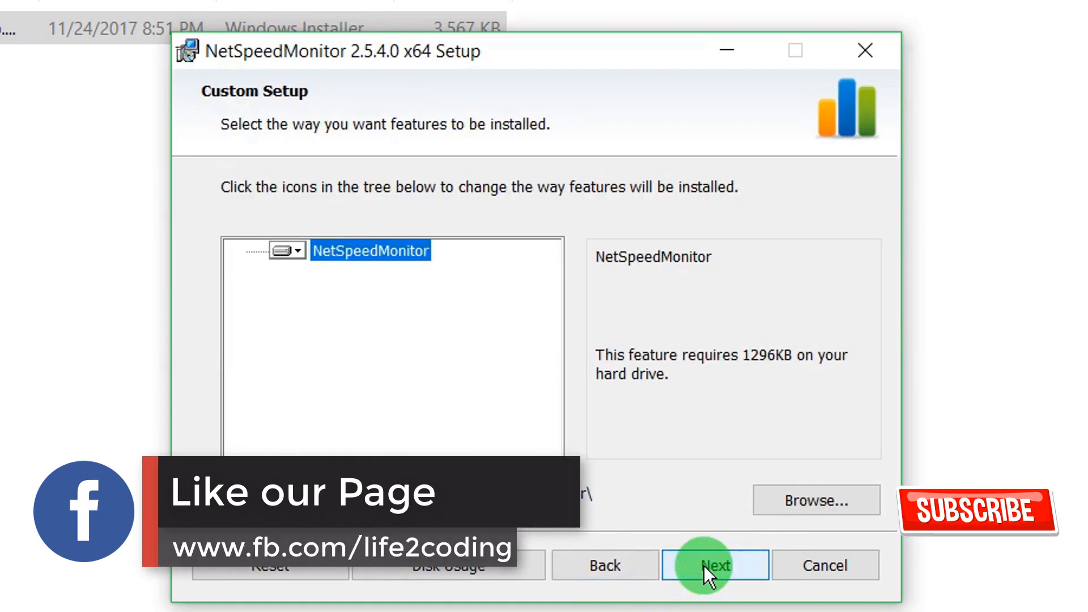
left_click(716, 565)
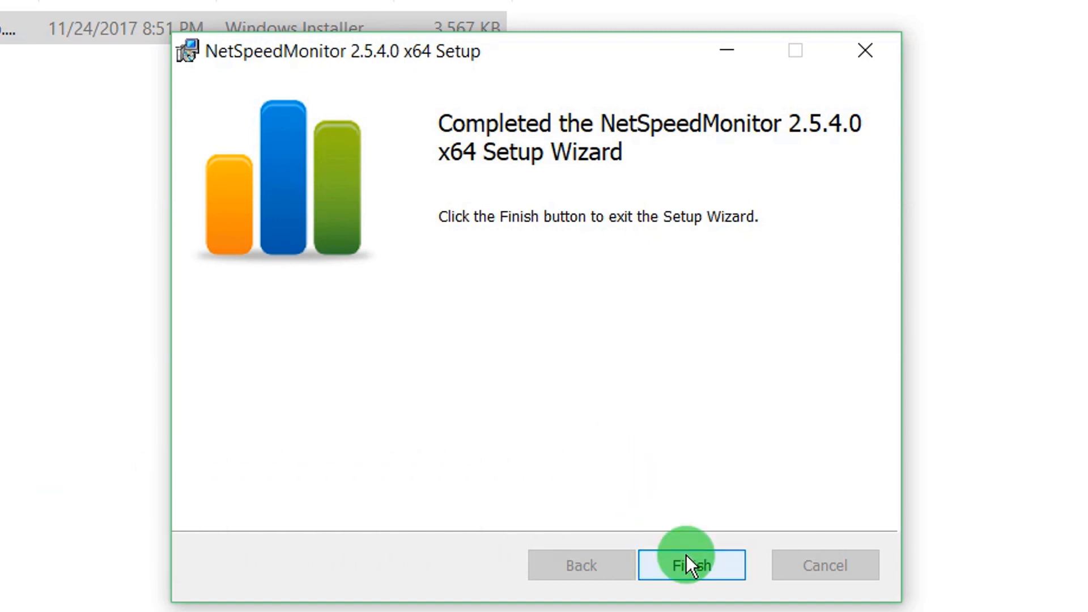
left_click(691, 565)
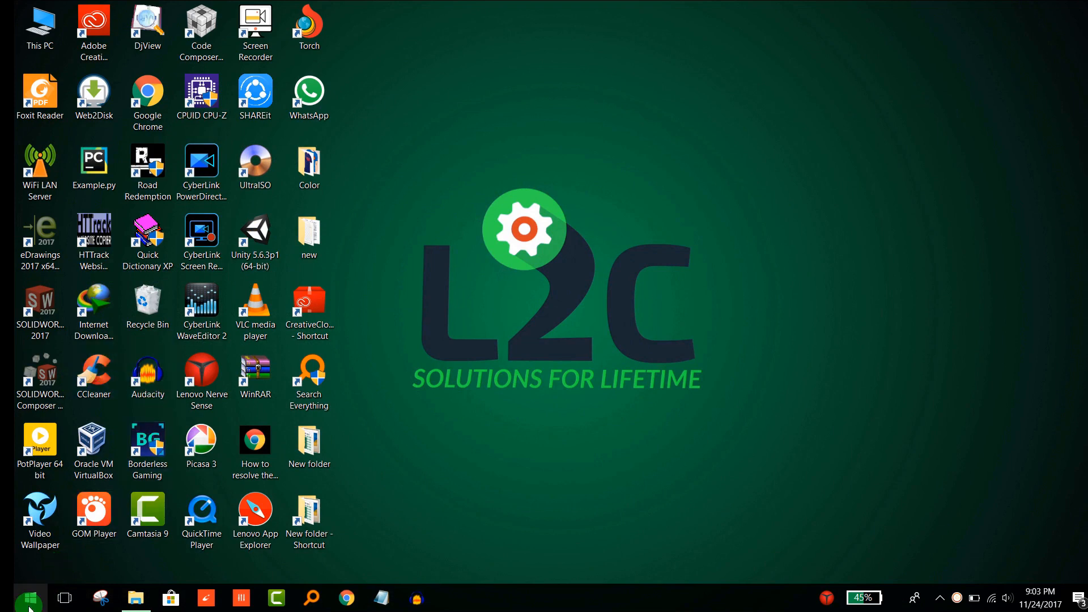
Search 'net' and select the This PC shortcut on the desktop.
type("net")
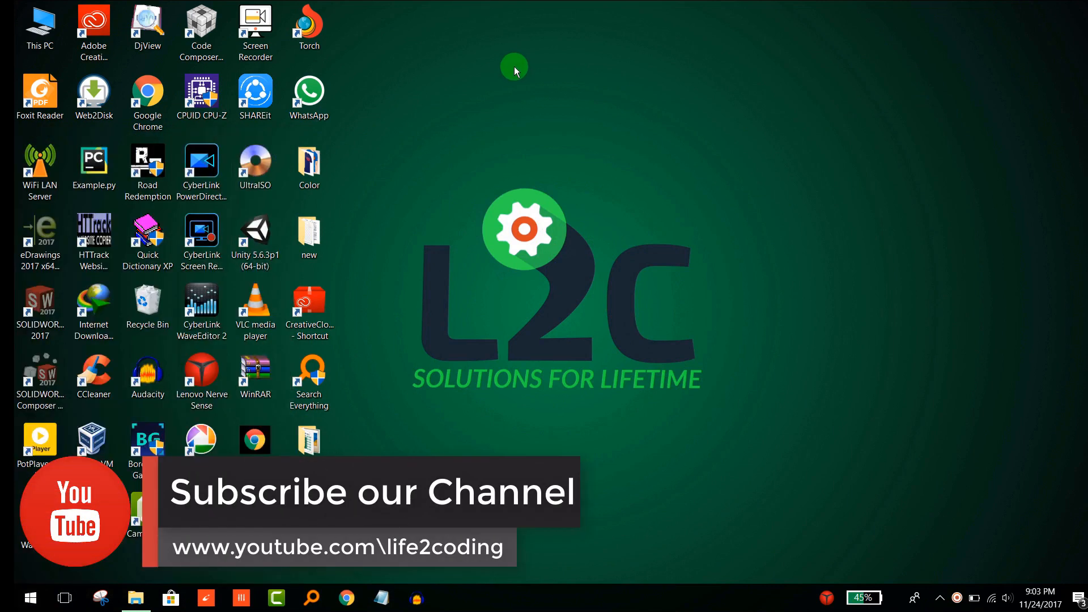
left_click(39, 23)
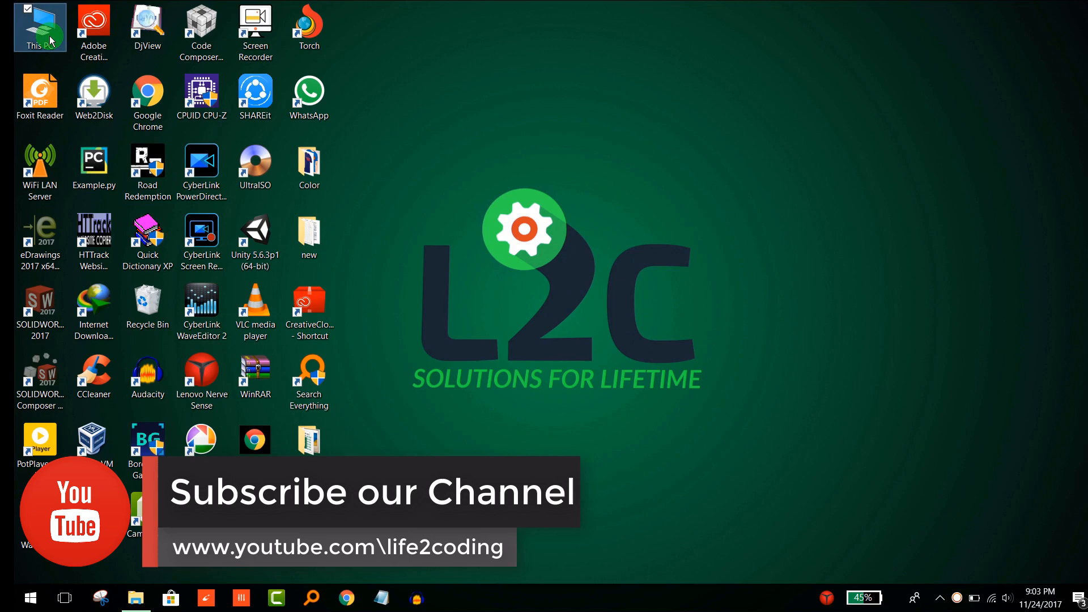
Browse This PC > C: > Program Files to the NetSpeedMonitor program folder.
double_click(40, 26)
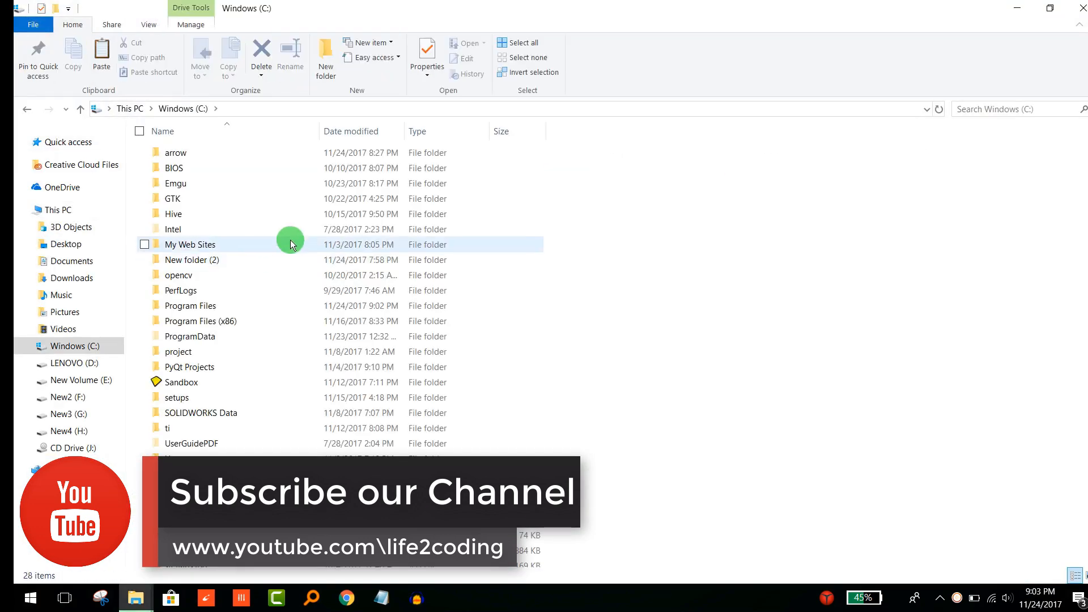
double_click(189, 305)
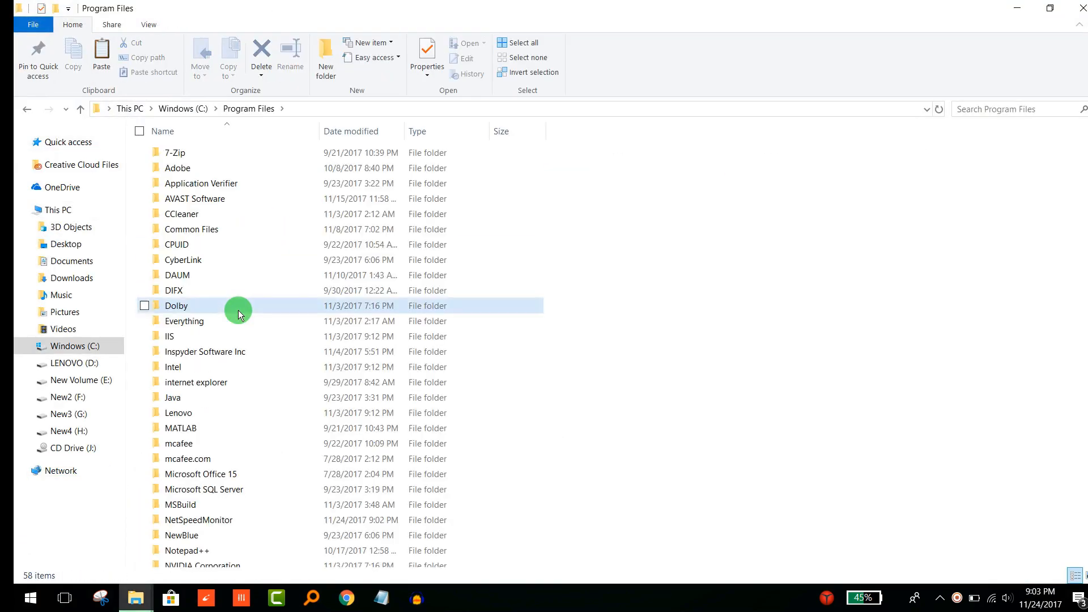
left_click(177, 305)
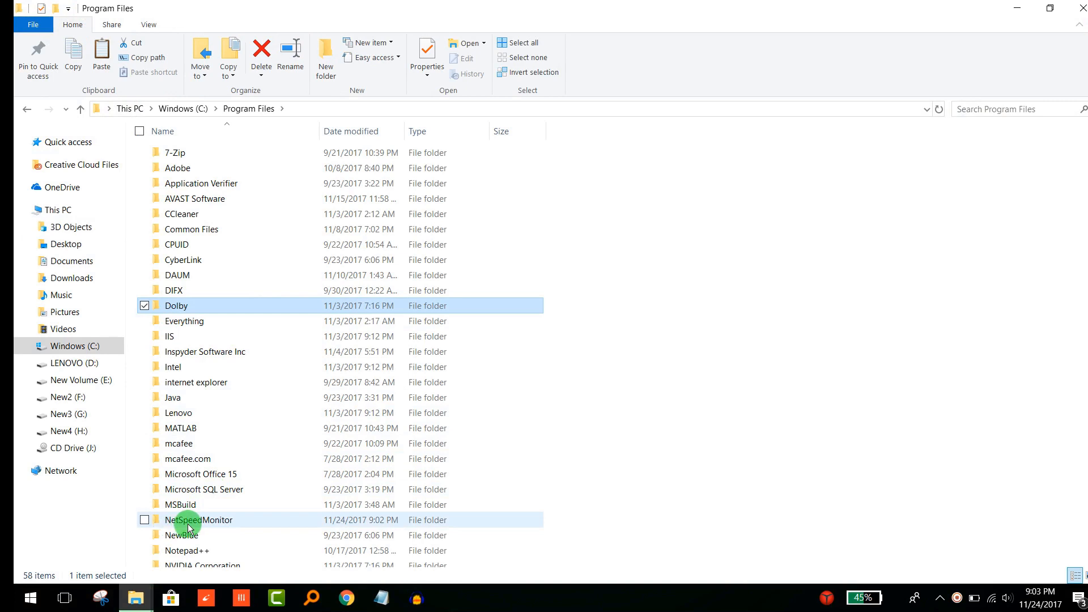
double_click(199, 520)
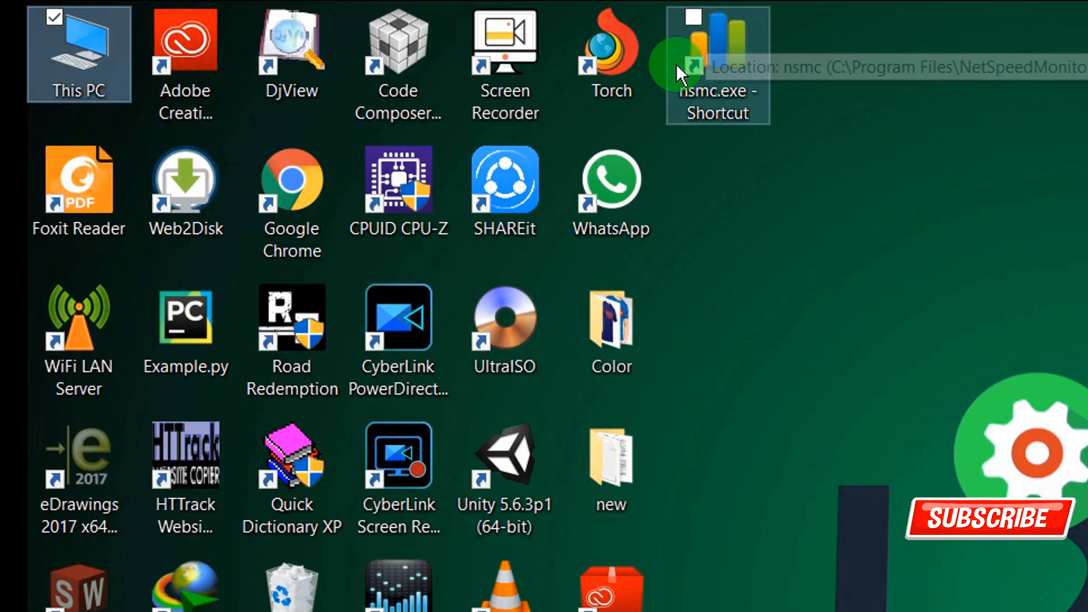
Run nsmc.exe, add the speed toolbar to the taskbar and monitor the Intel Dual Band Wireless adapter.
double_click(716, 52)
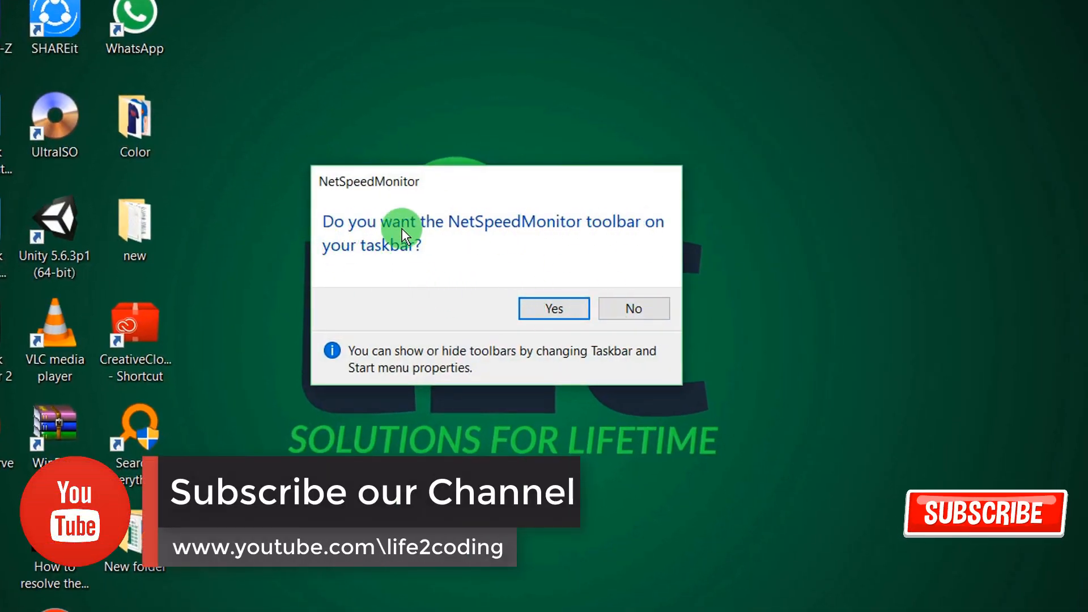
left_click(553, 309)
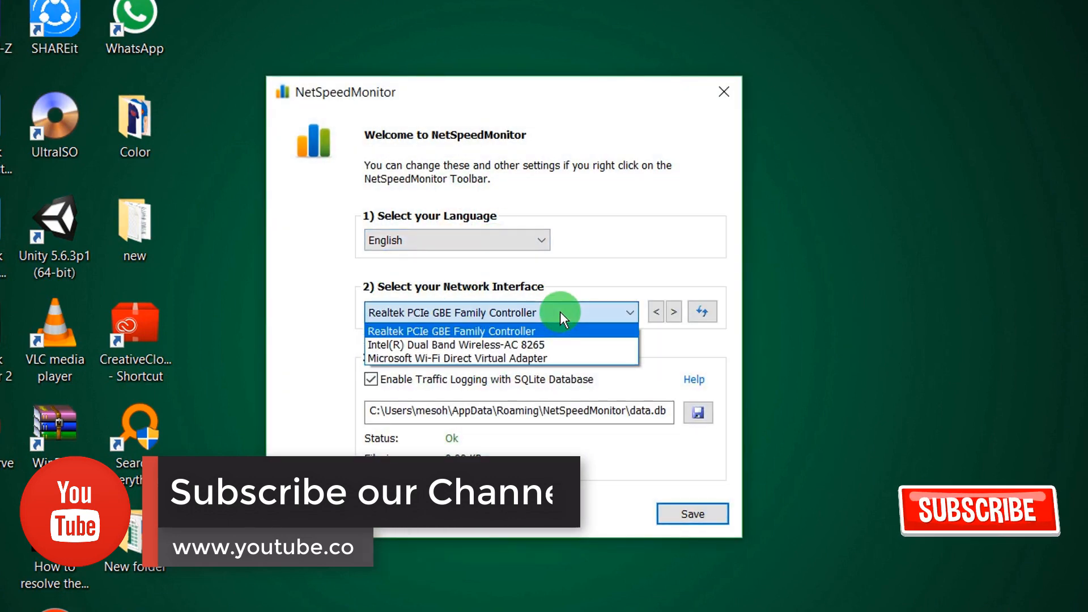
left_click(458, 344)
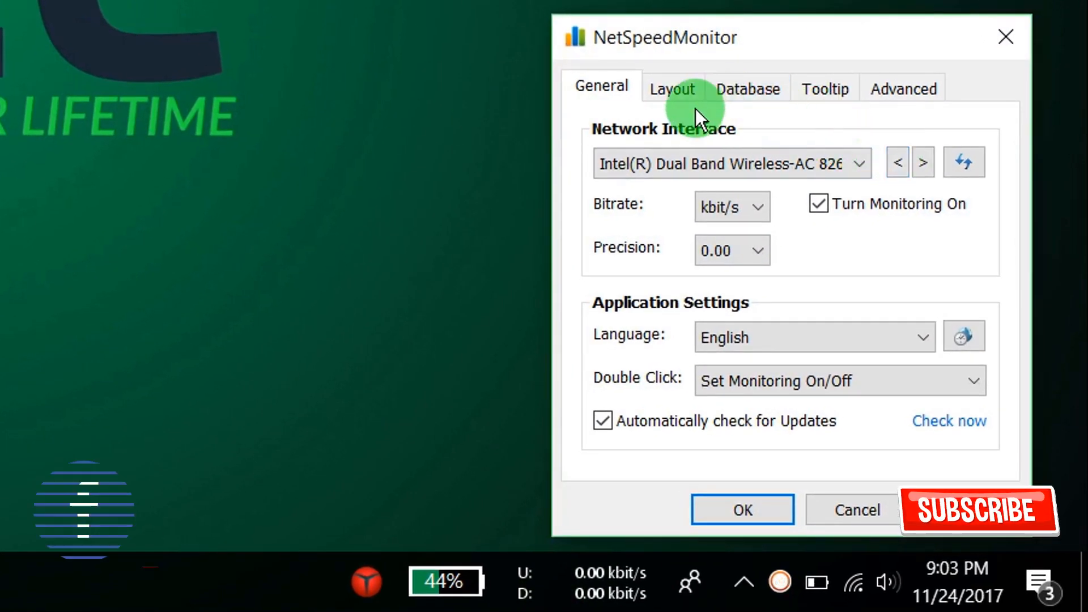
Set the Bitrate unit to KiB/s in the General settings and launch Chrome to generate traffic.
left_click(670, 89)
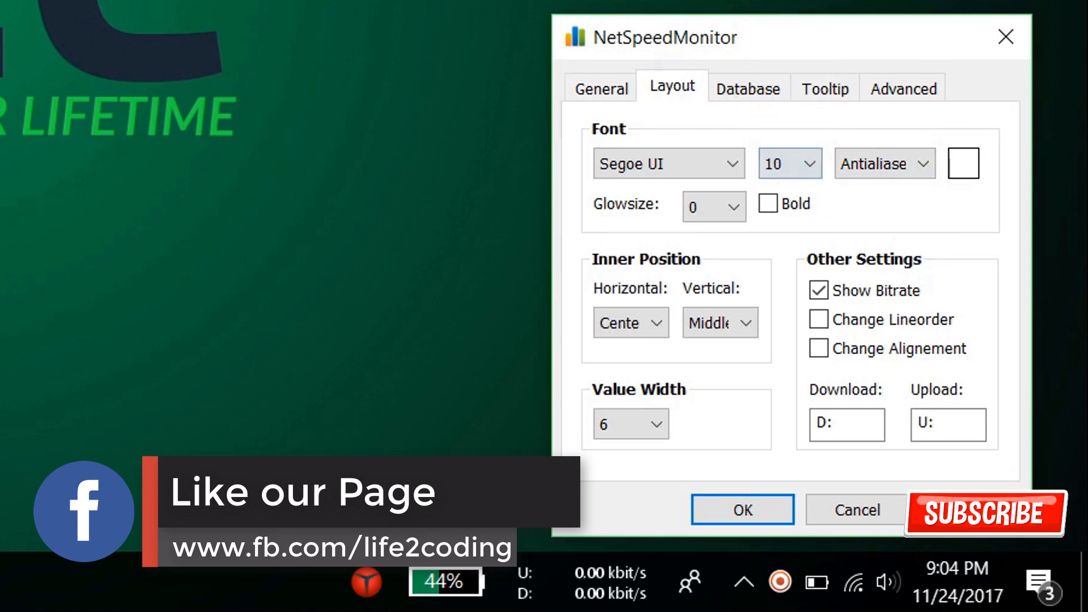
left_click(741, 509)
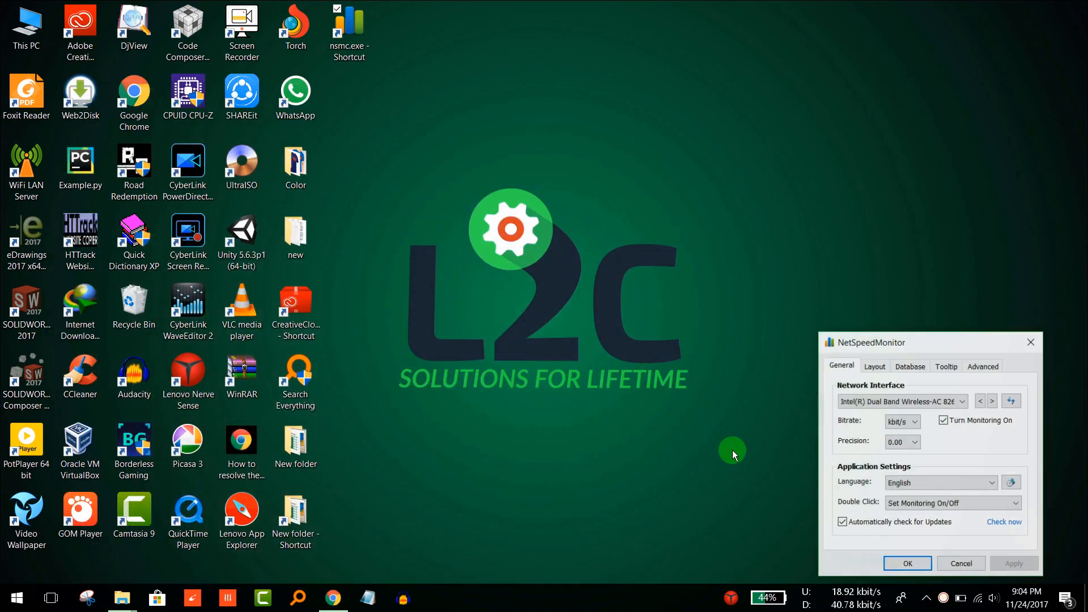
left_click(916, 422)
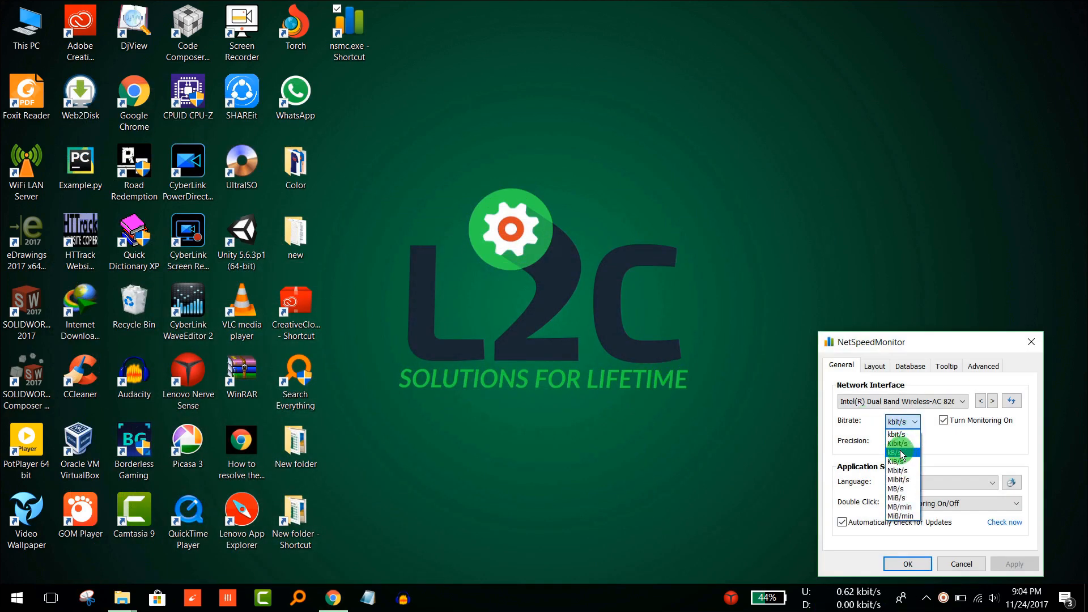
left_click(902, 454)
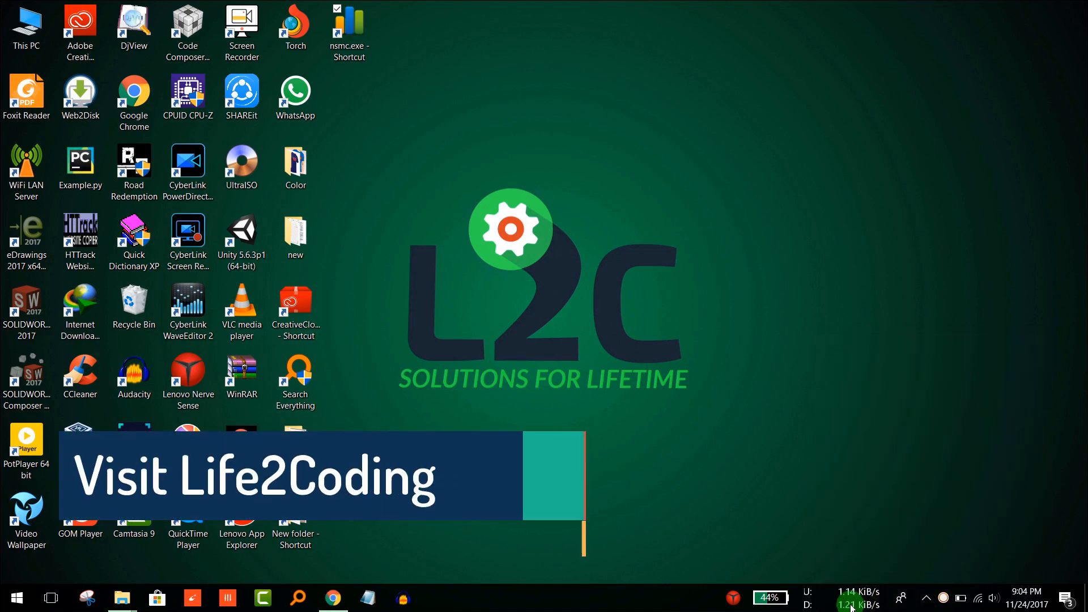
left_click(332, 597)
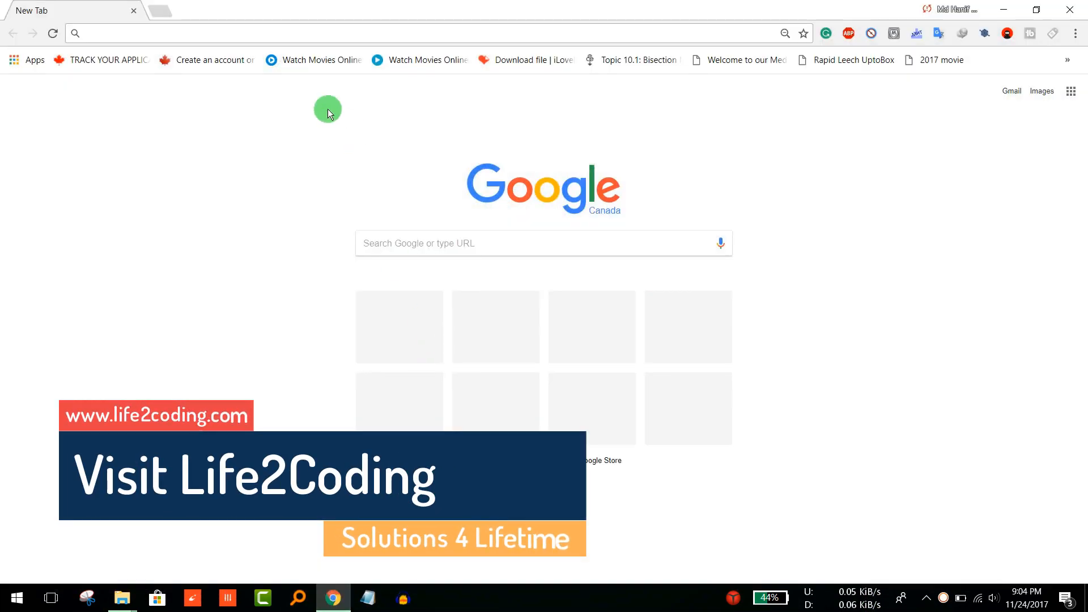
Load youtube.com in Chrome so the taskbar meter shows live network speeds.
type("youtube.com")
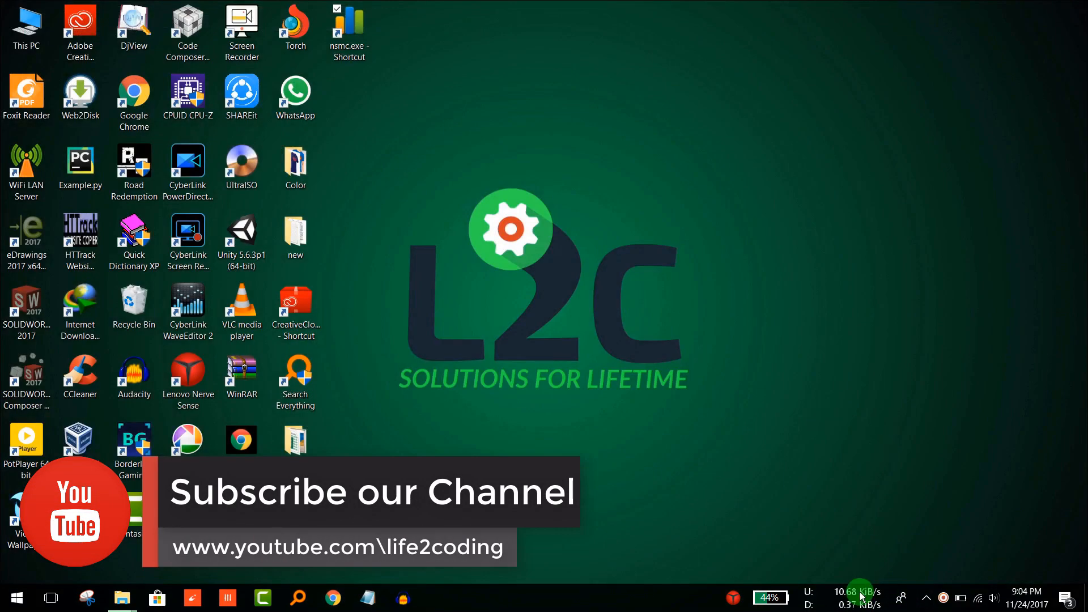
left_click(858, 595)
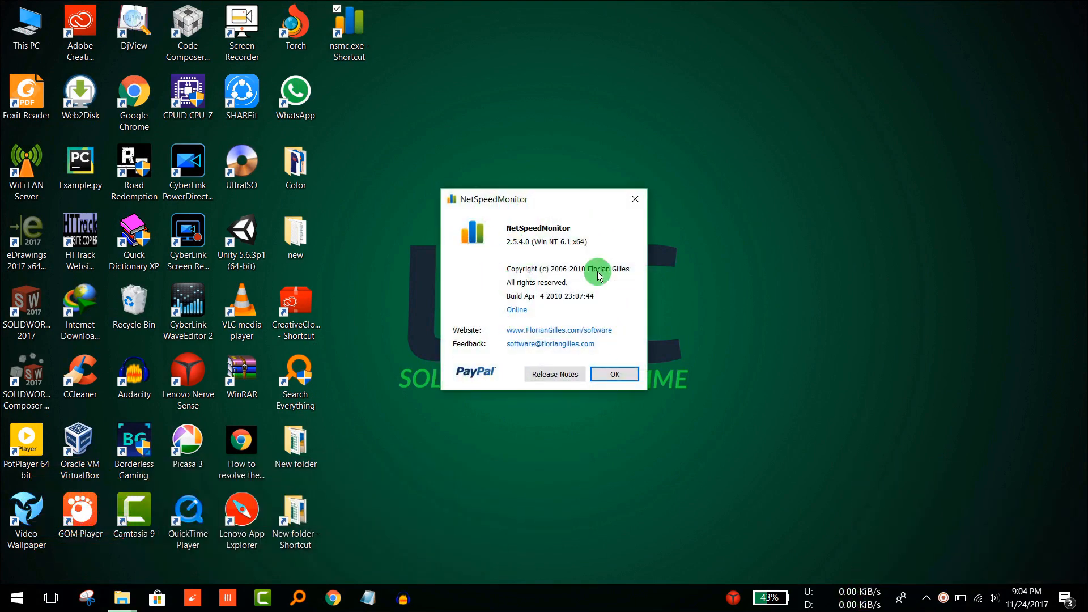
left_click(613, 374)
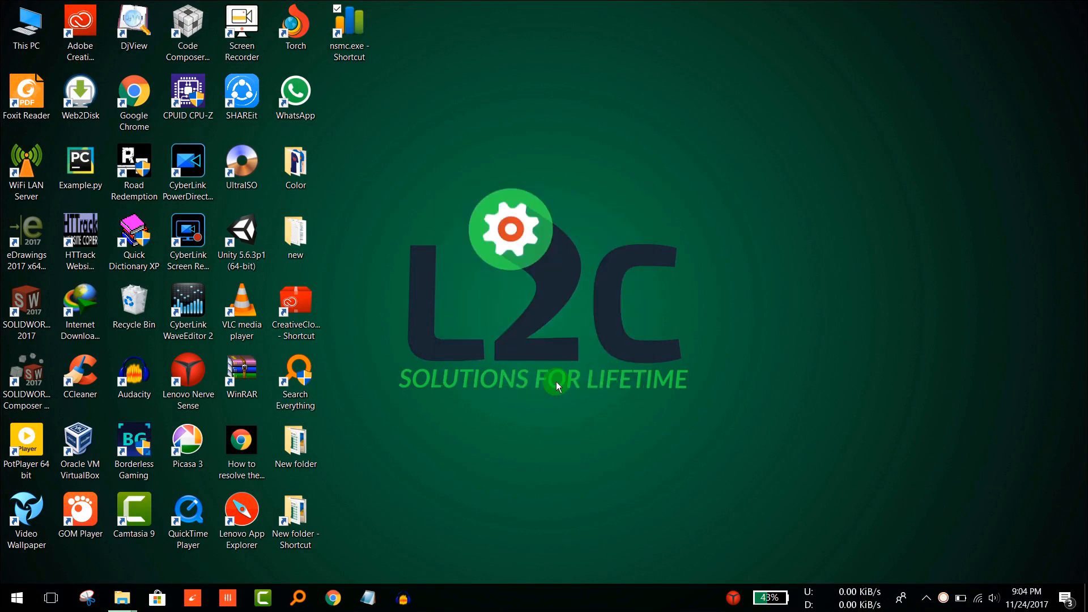
mouse_move(674, 375)
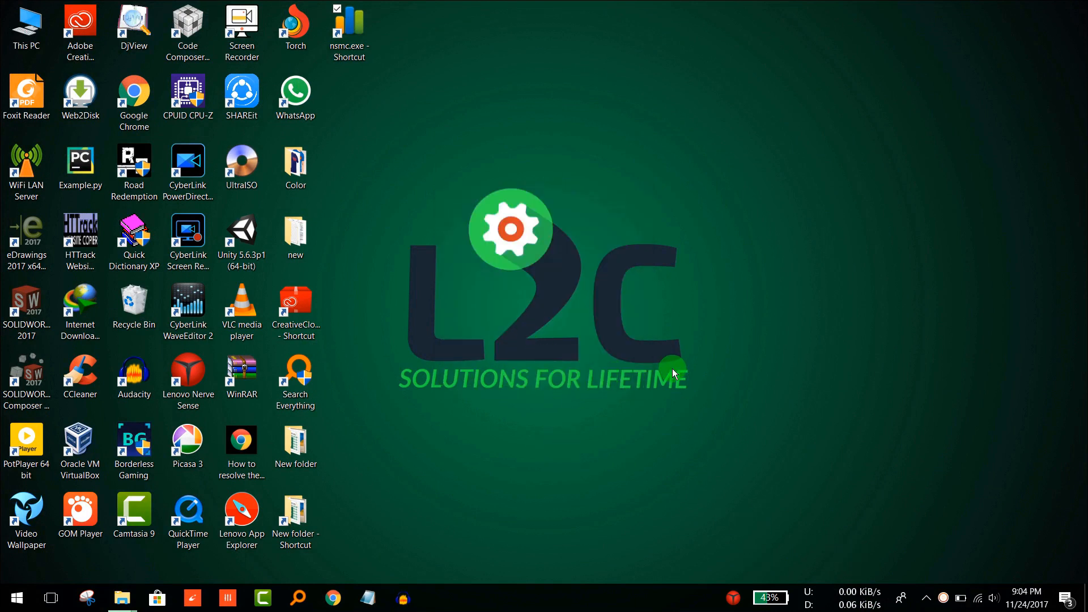